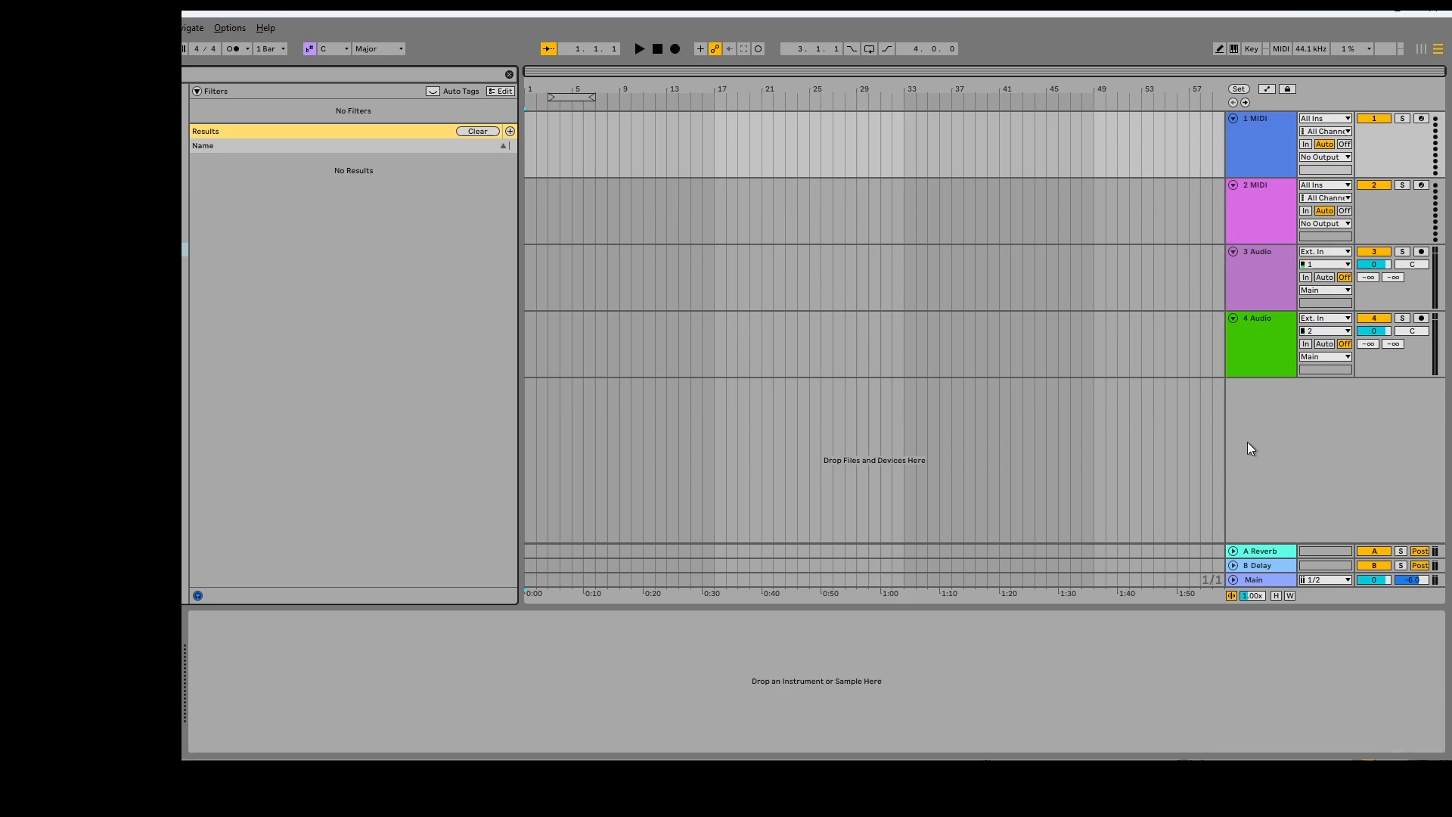
mouse_move(713, 170)
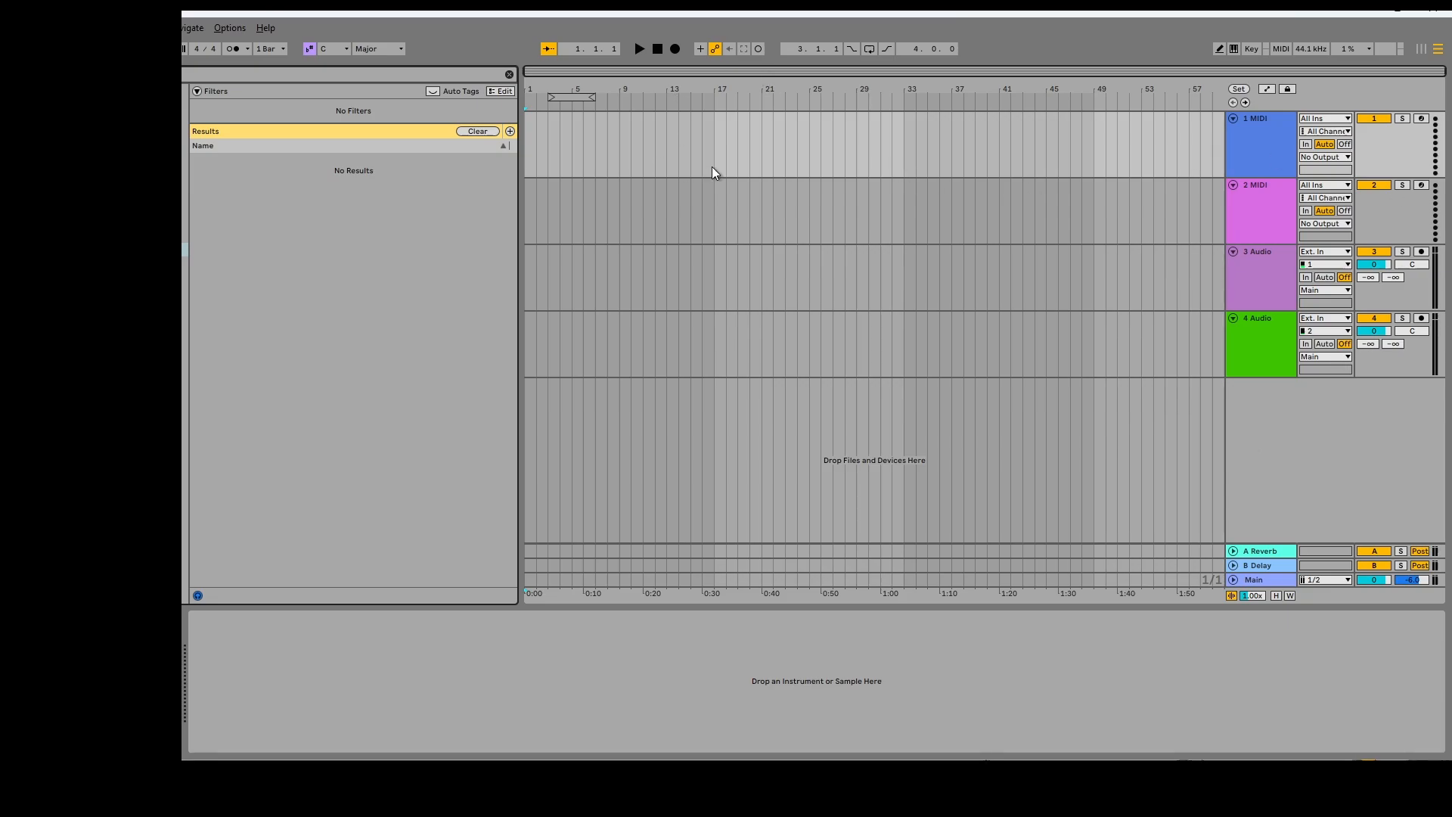
Generate E minor chord stacks rooted on E3 across the Analog track's four-bar clip
right_click(715, 173)
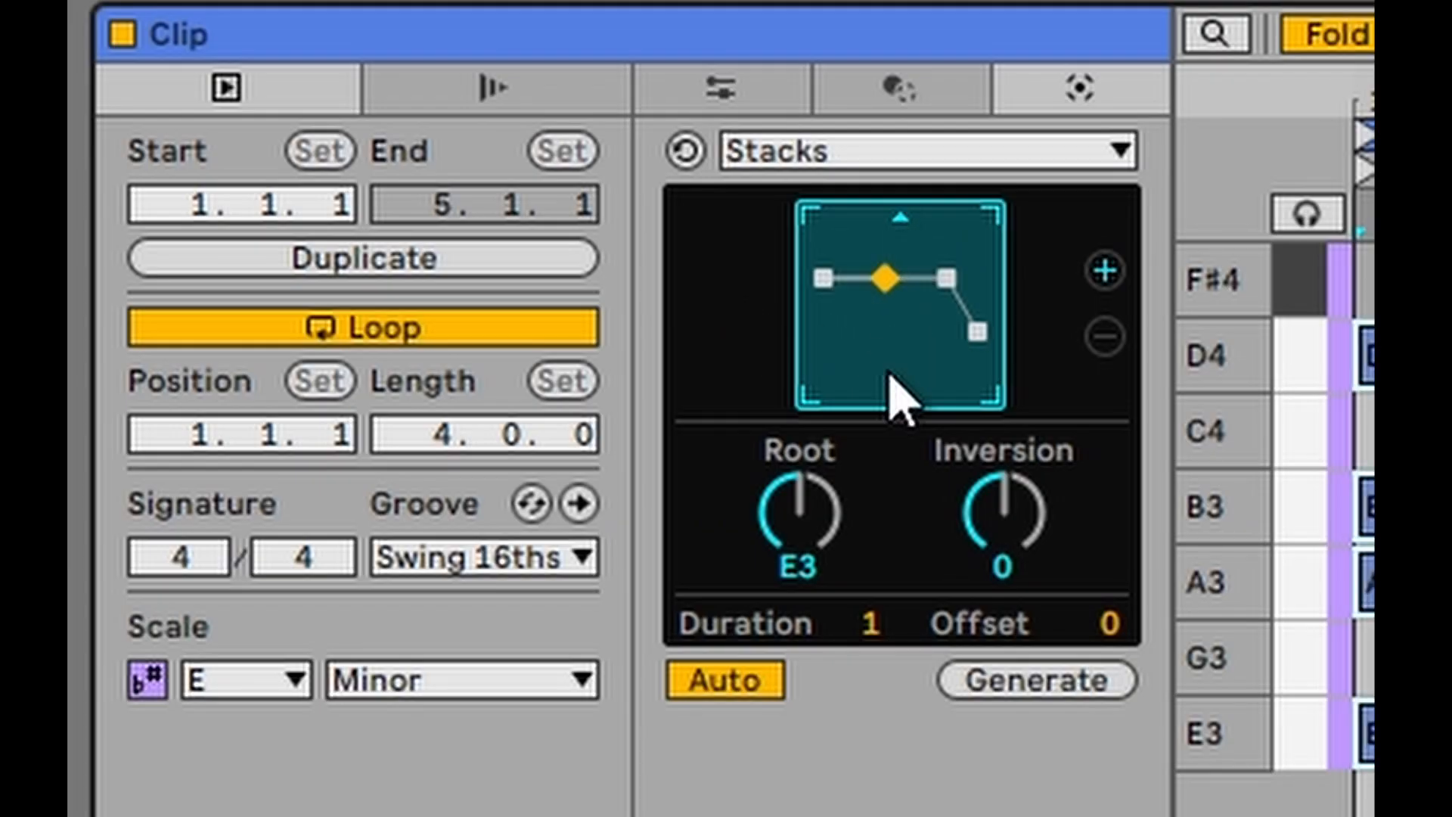
click(1105, 290)
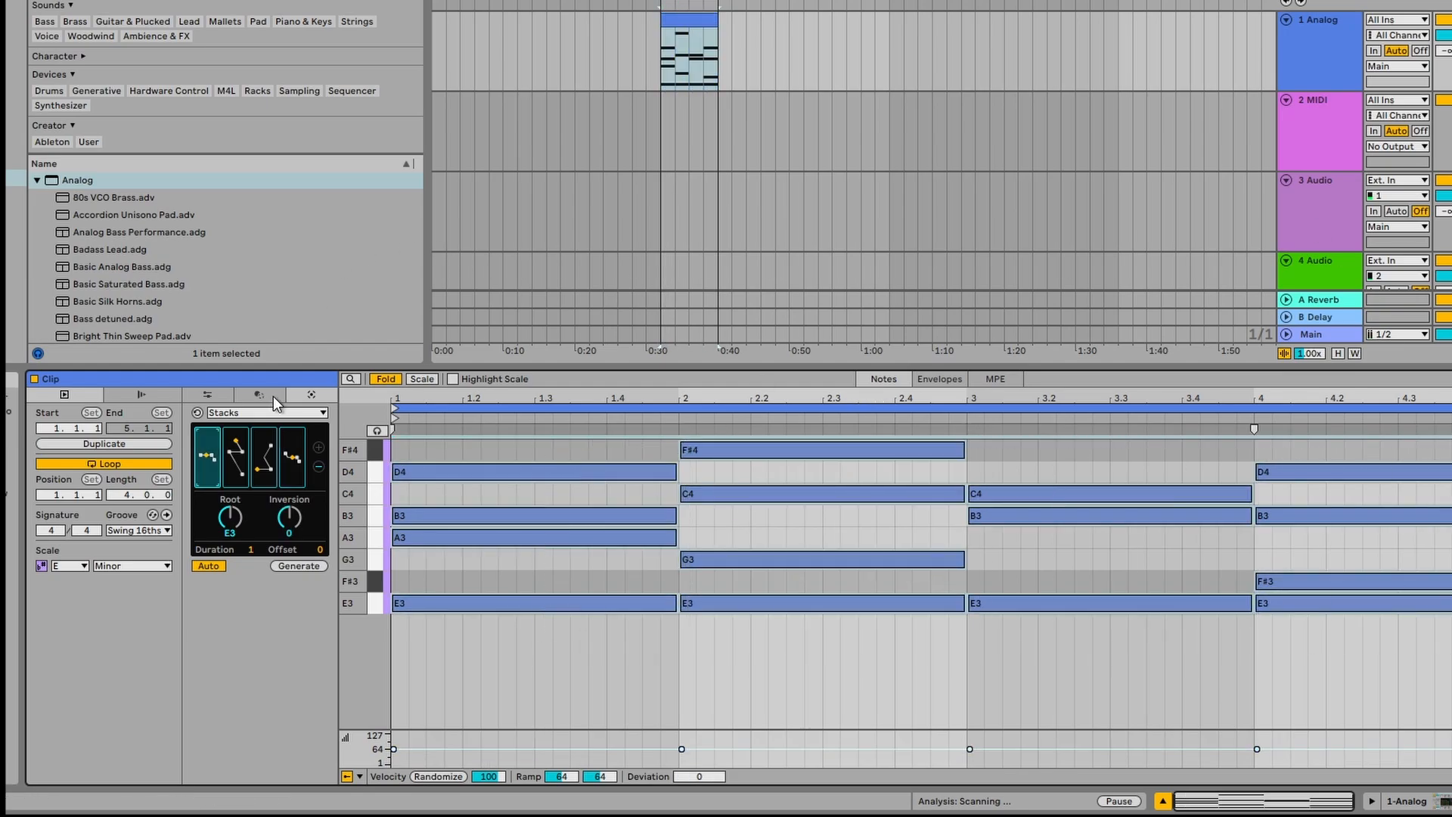
Apply the Glissando transformation so chord notes glide into the following stacks
click(257, 394)
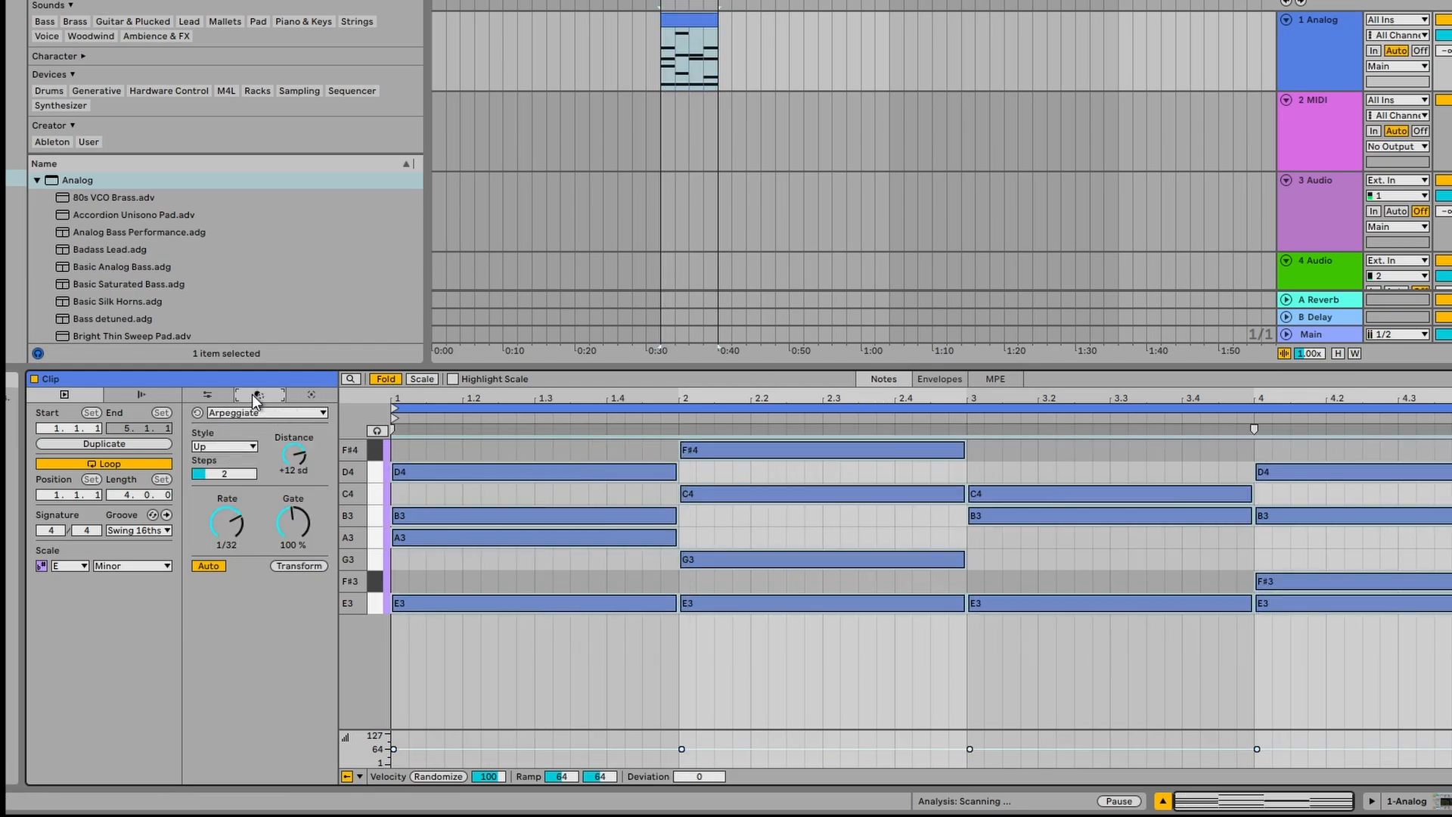
click(266, 412)
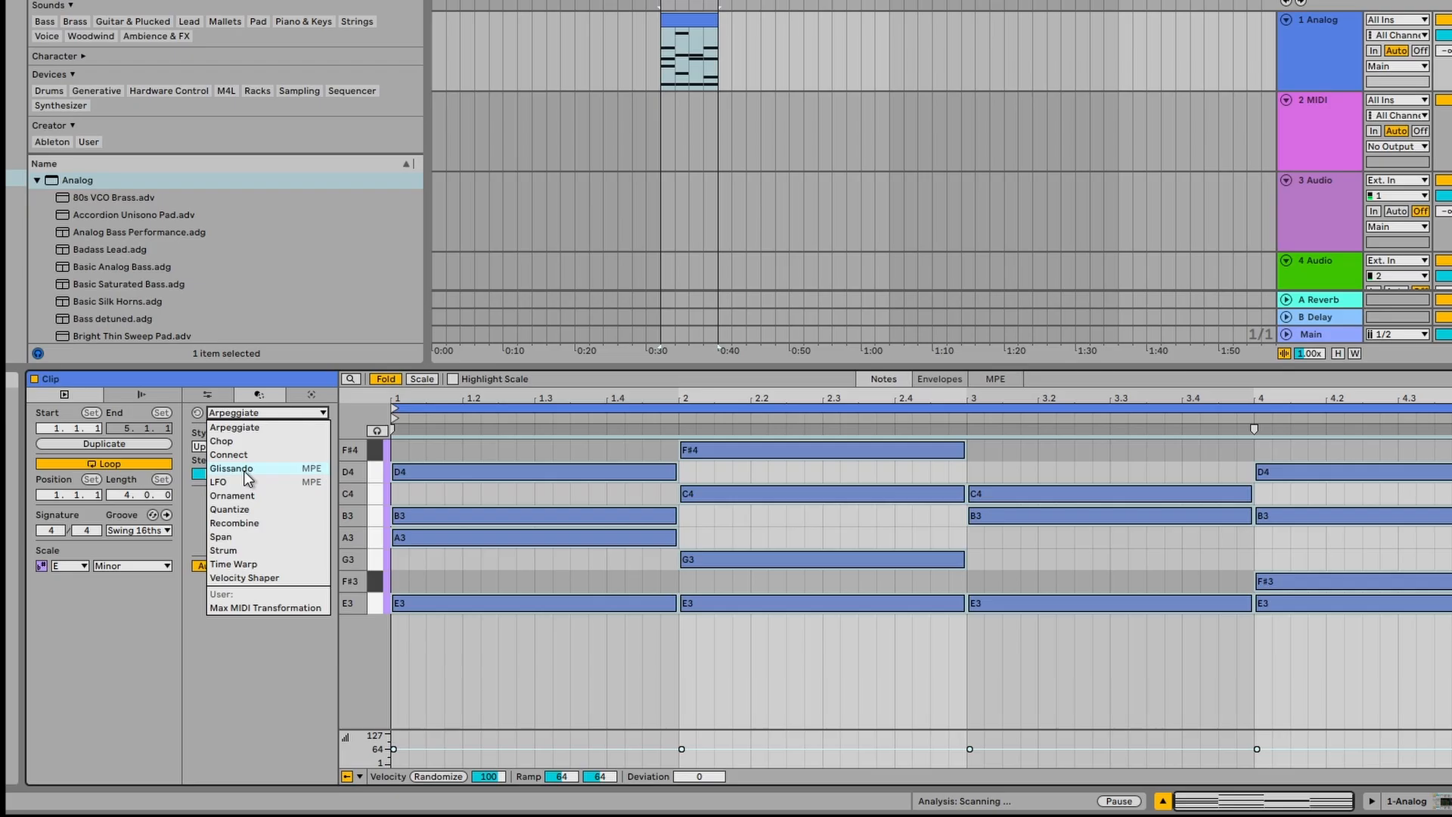
click(232, 468)
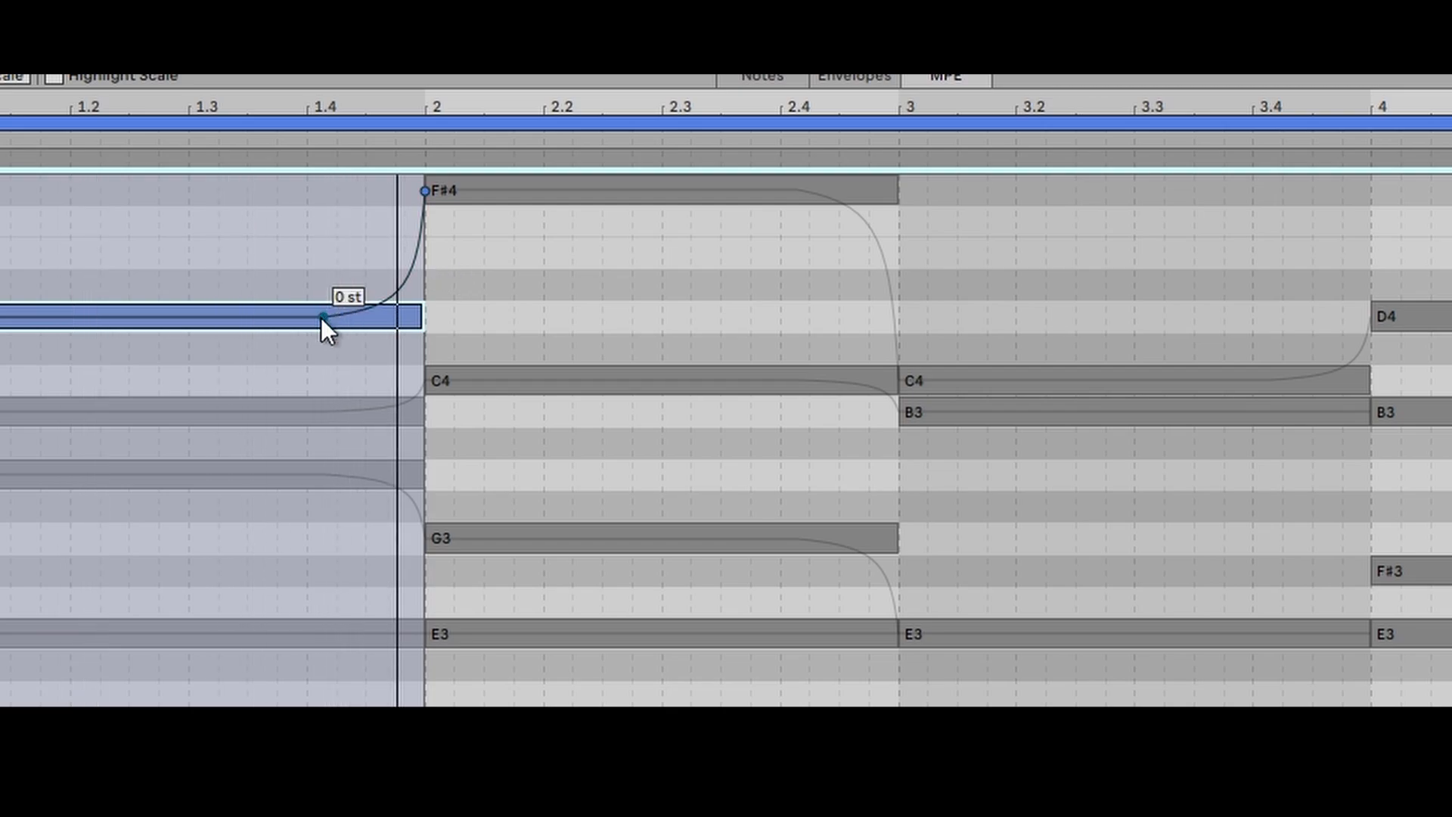
Reshape the first bar's D4 glissando breakpoint, then select all notes for editing
drag(325, 318, 362, 230)
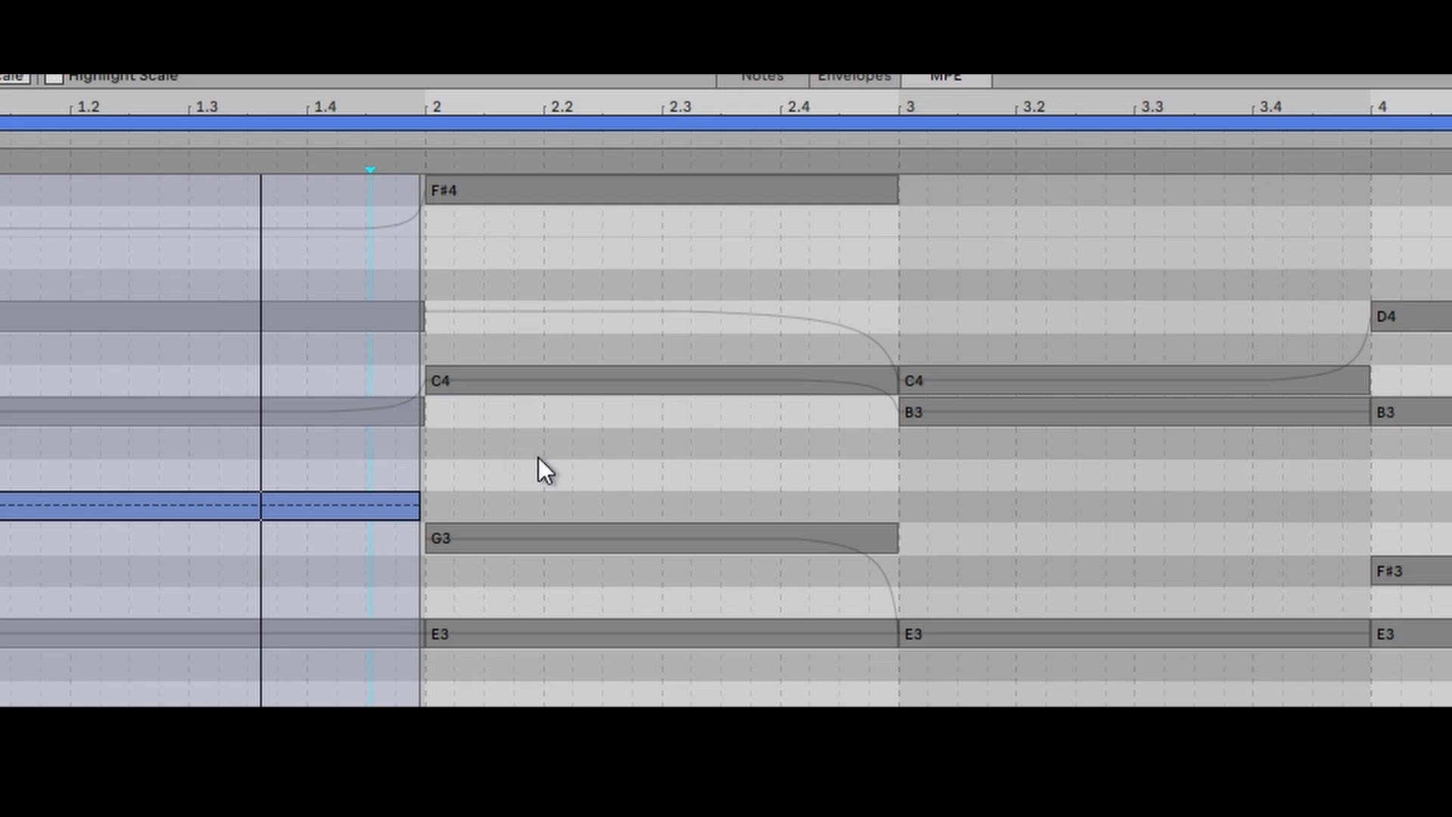
key(cmd+a)
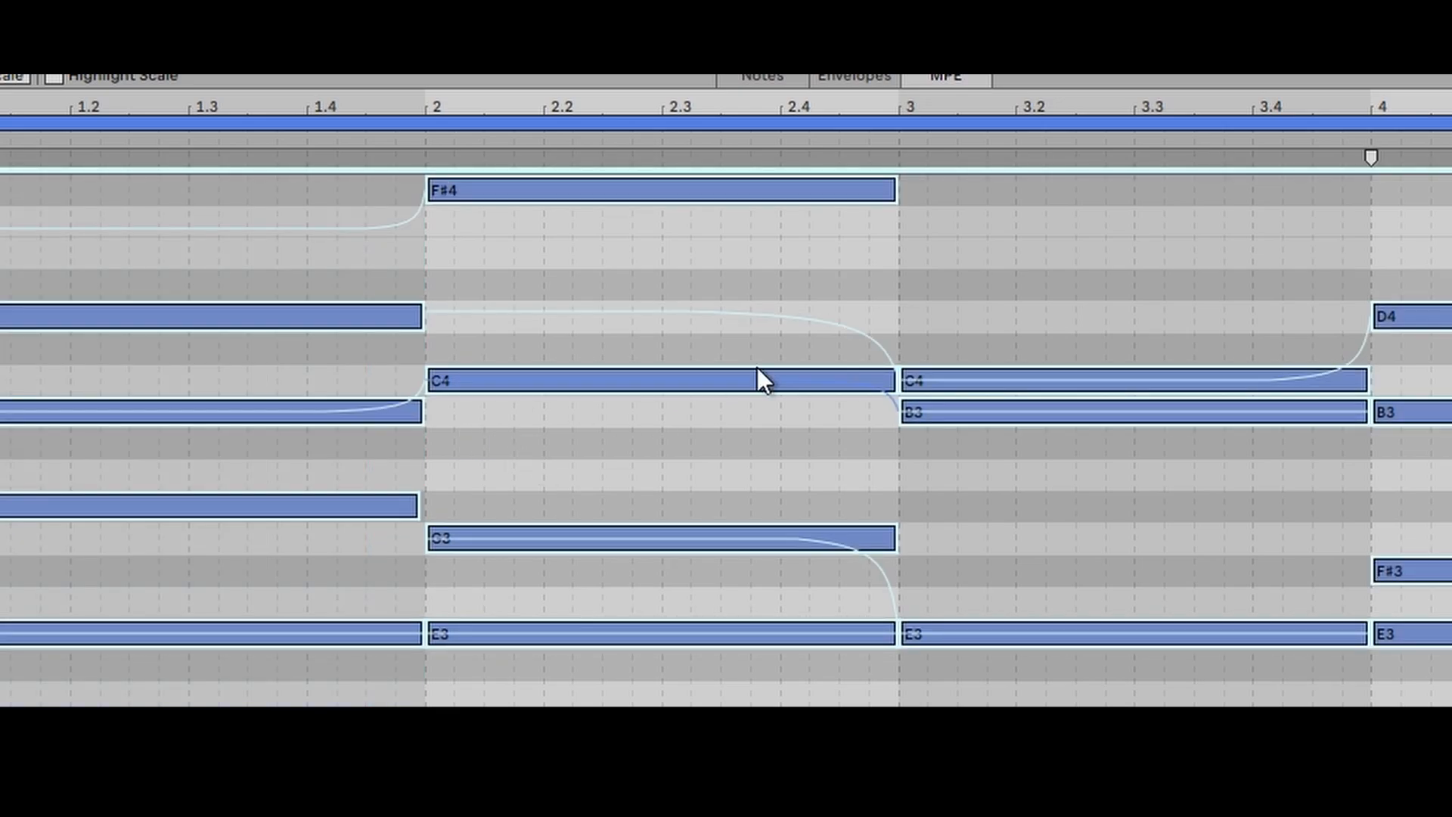
right_click(763, 381)
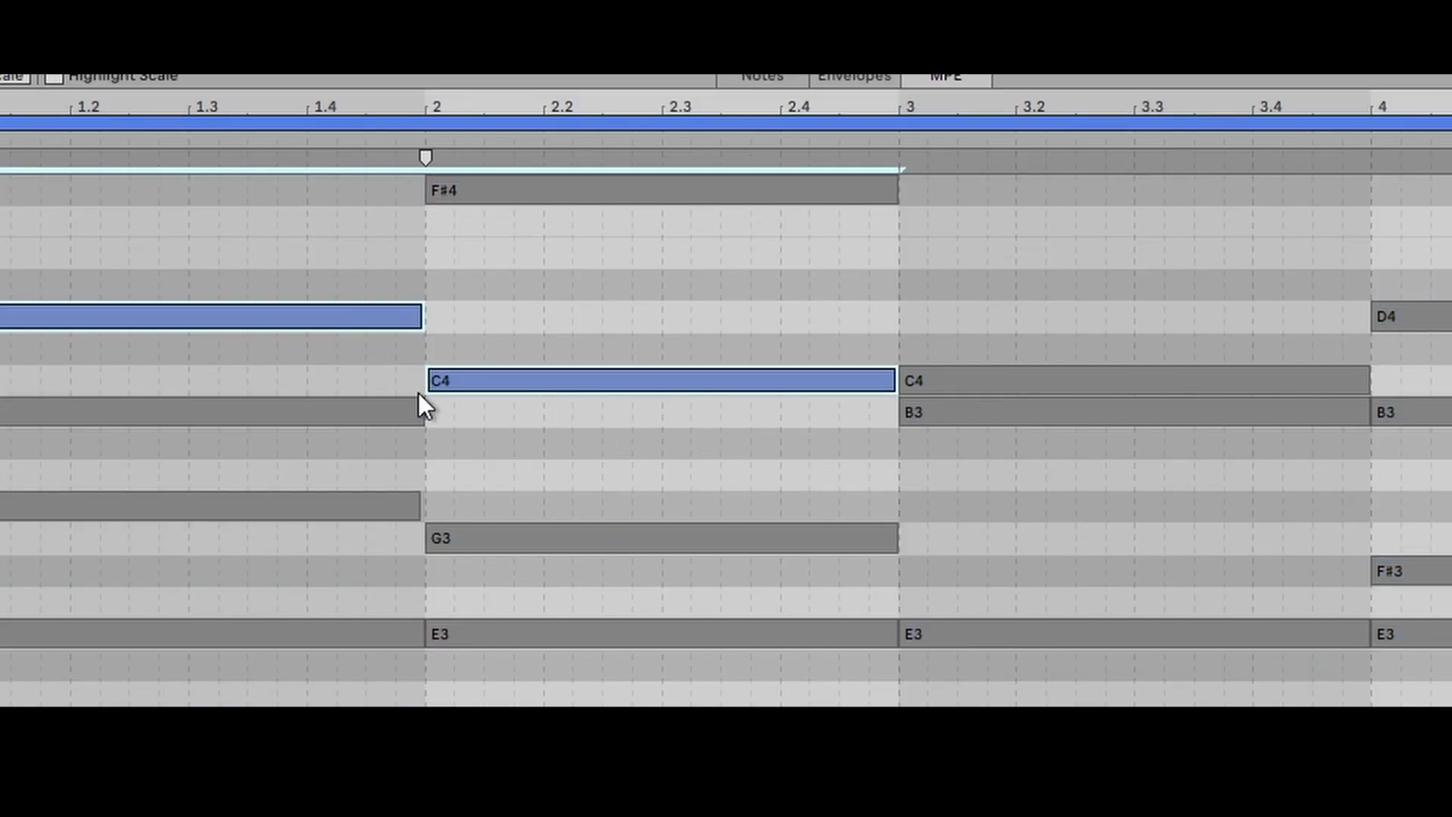
mouse_move(412, 362)
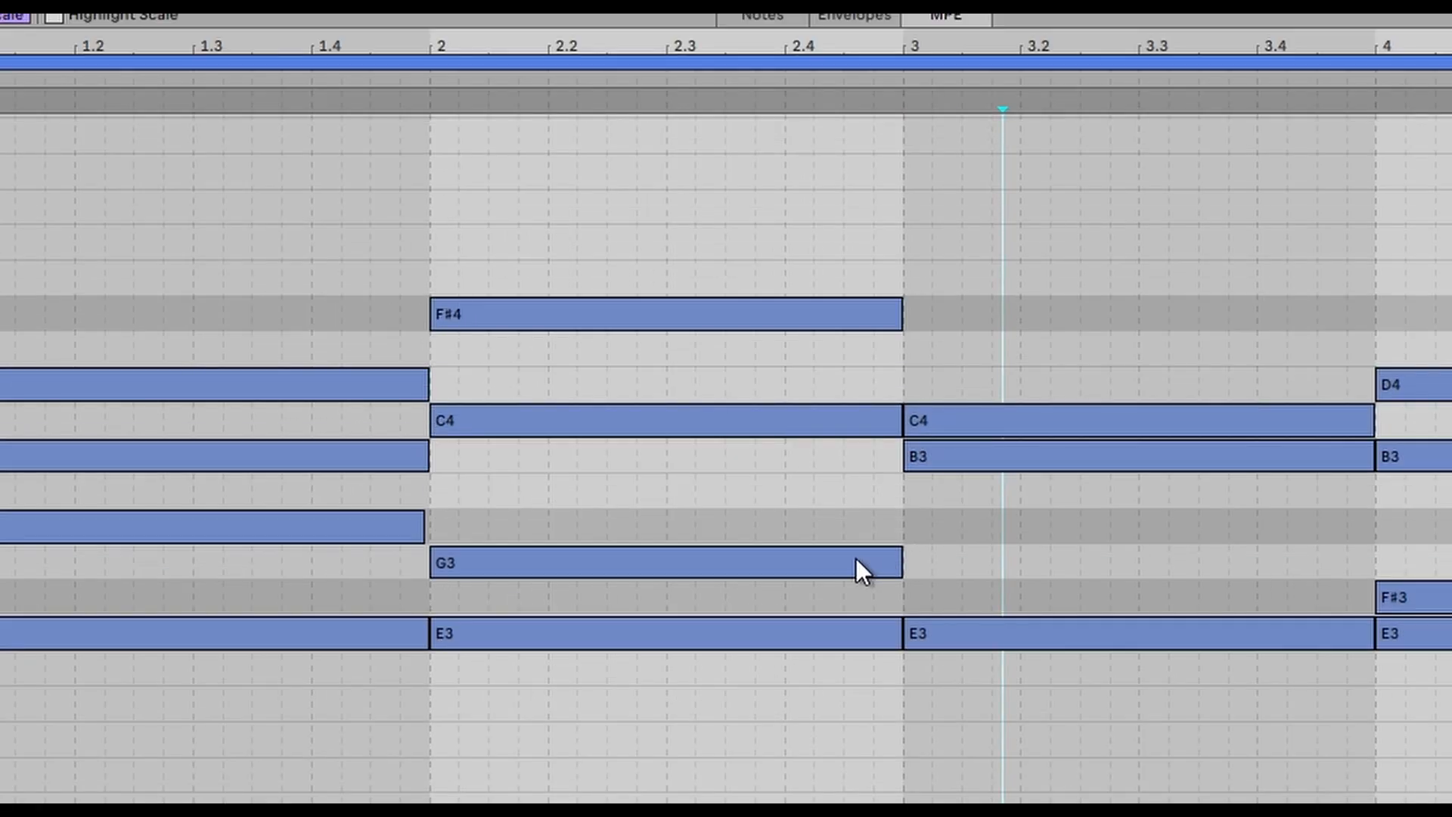
Select the G3 note in bar 2 after clearing the pitch-bend envelopes
click(679, 563)
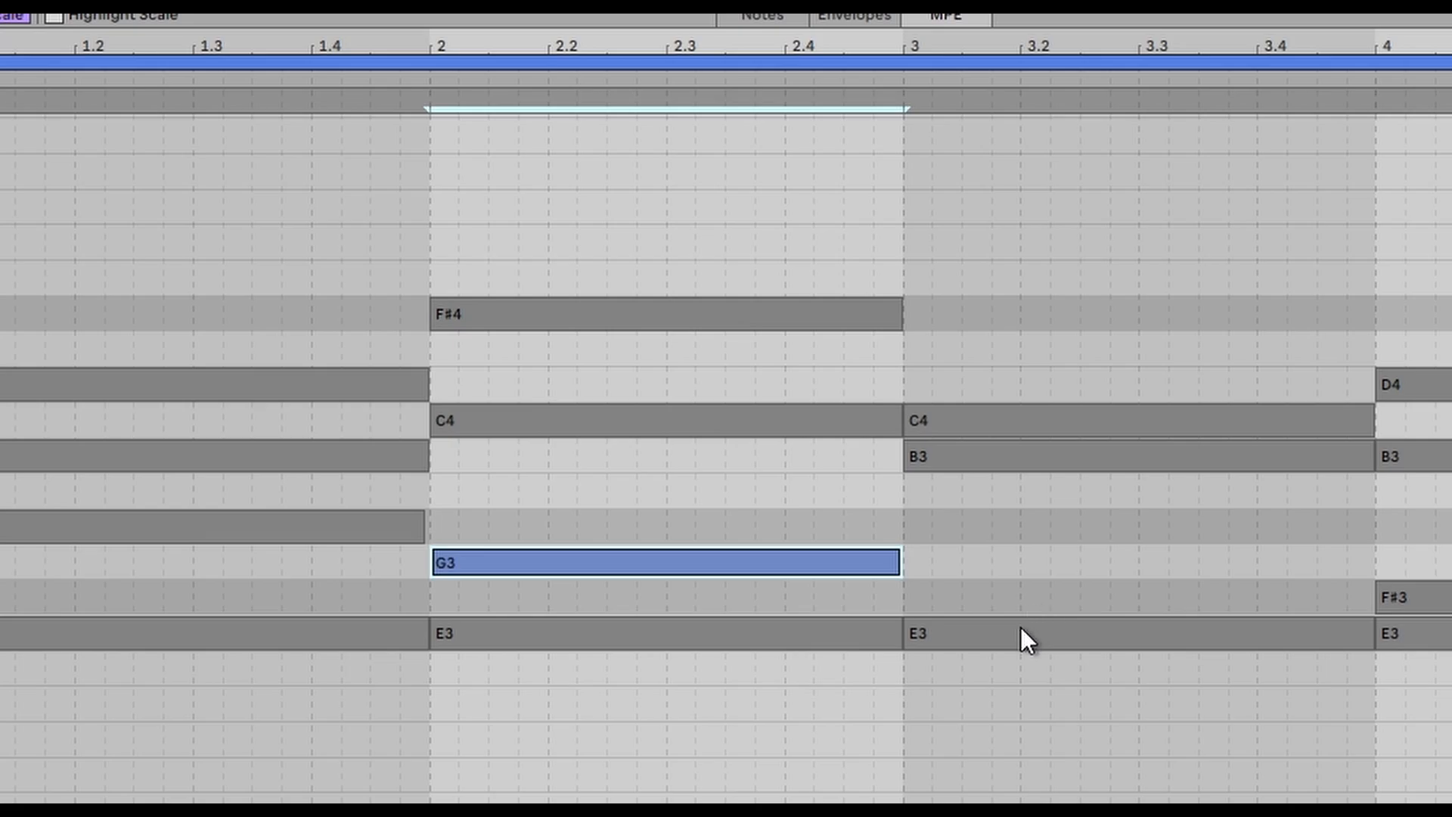